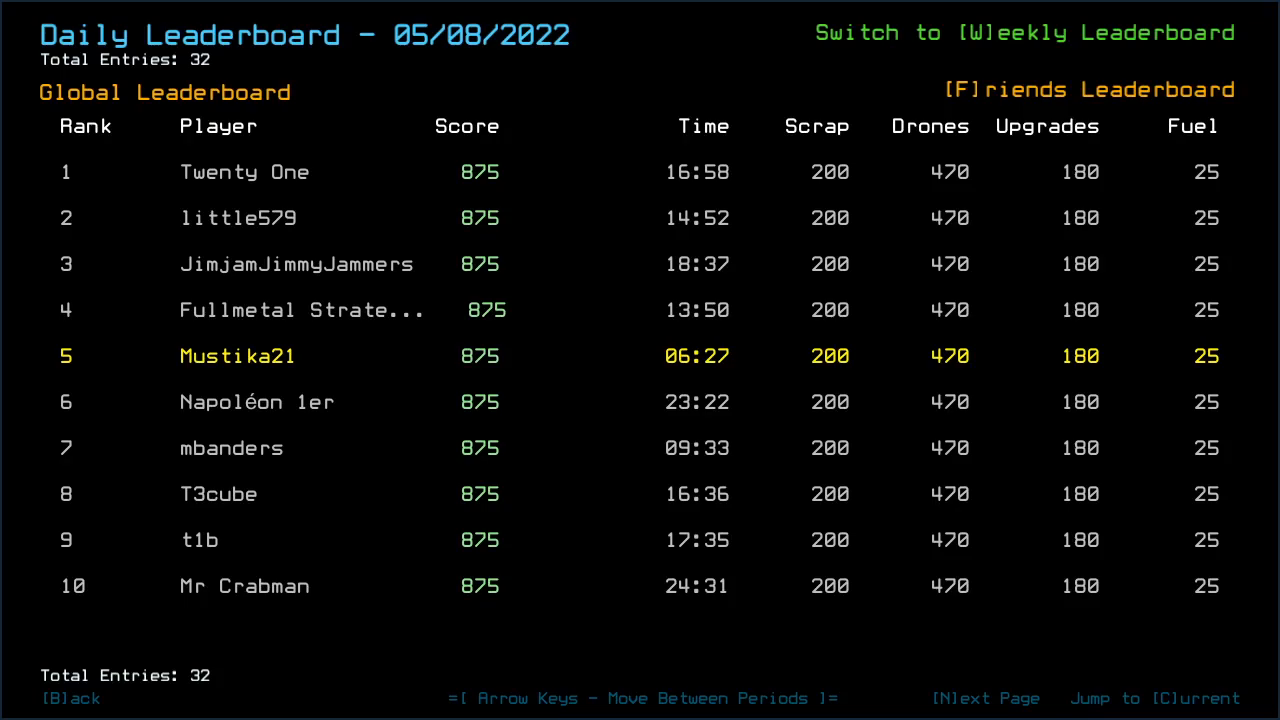
# Step: Leave the Daily Leaderboard and launch the daily challenge with Cliff, Ron and Twiki docked
pyautogui.click(984, 698)
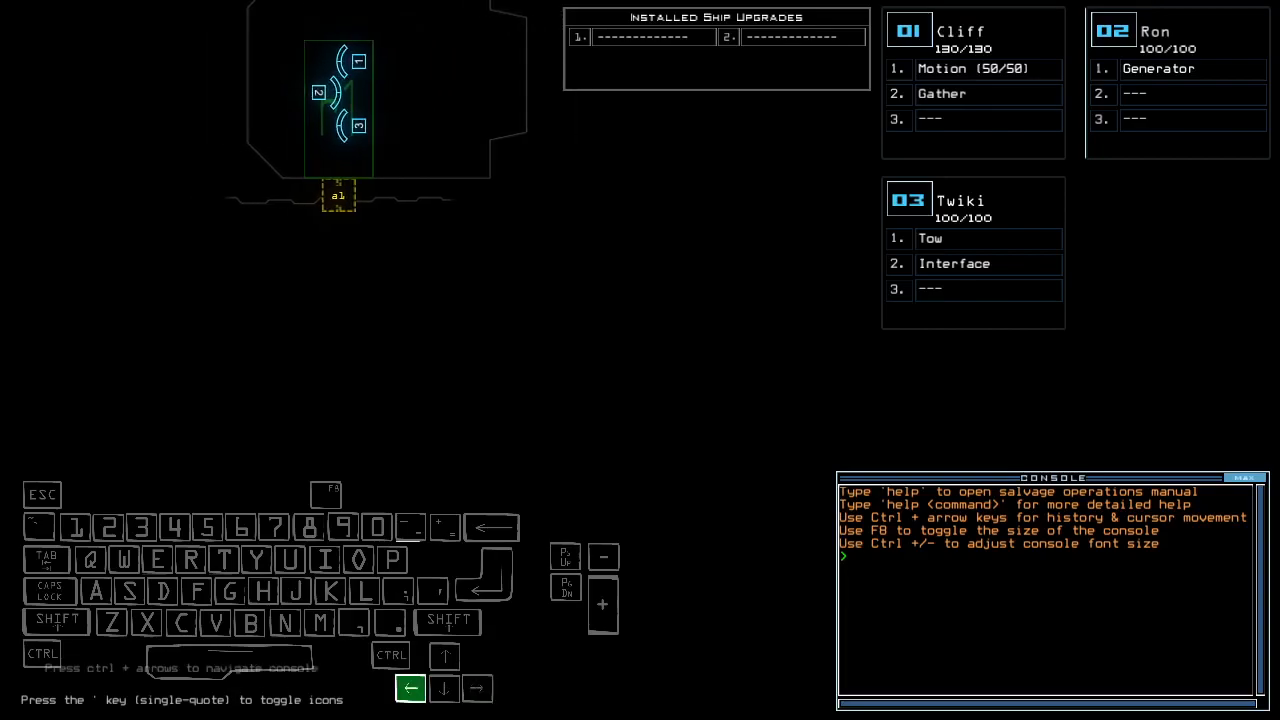
# Step: Recall earlier console commands to move tow to Cliff and gather/motion to Twiki
pyautogui.press('down')
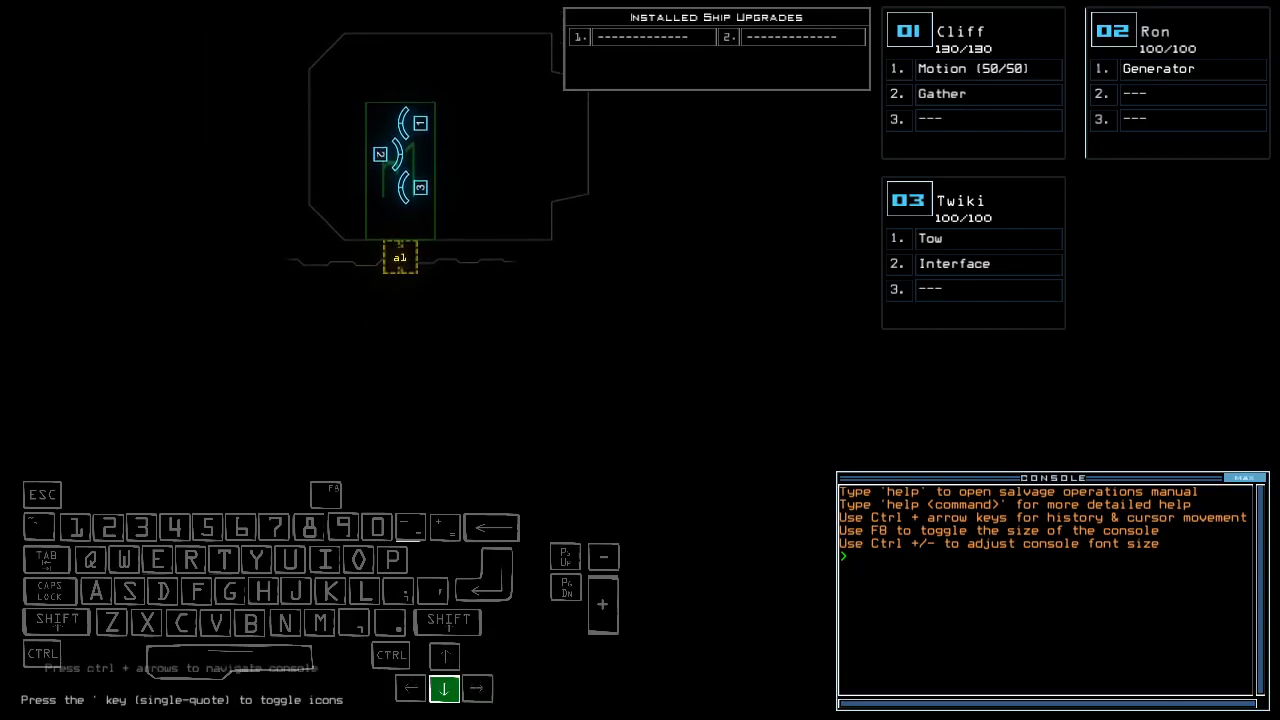
pyautogui.press('down')
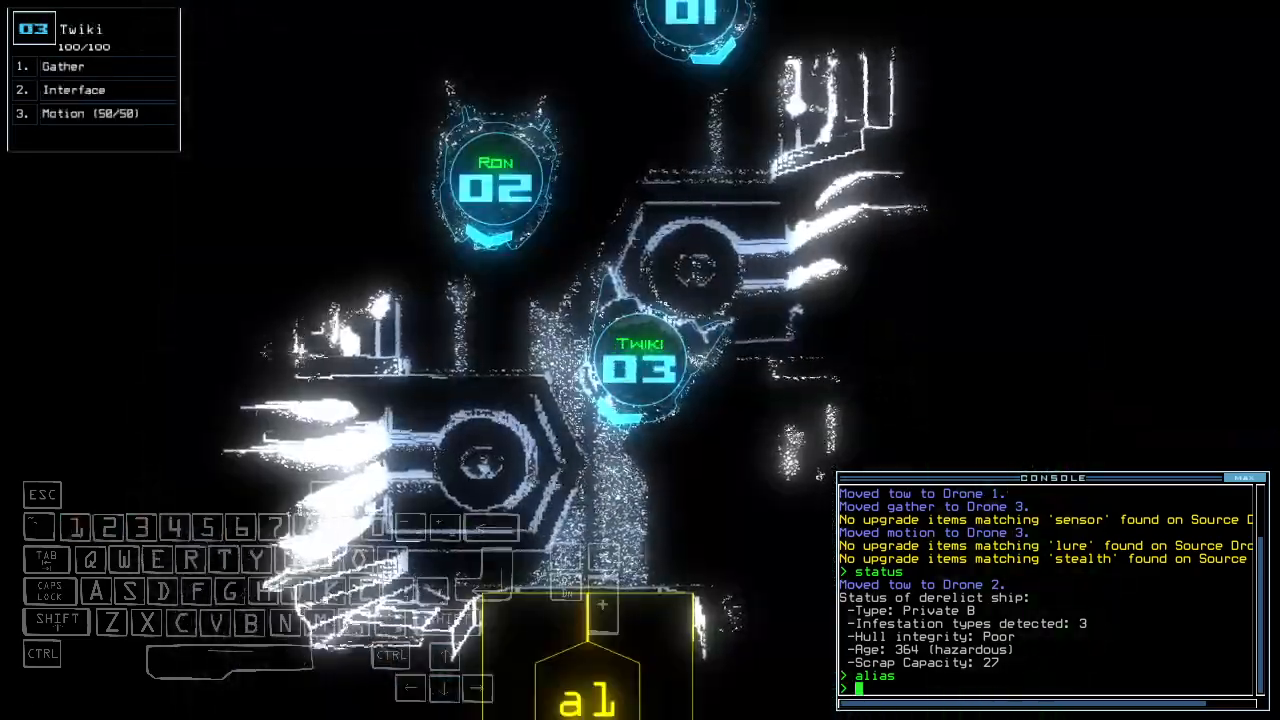
# Step: Start Twiki's route through nearby rooms with the 'go' command for scanning and scrap gathering
pyautogui.write('go')
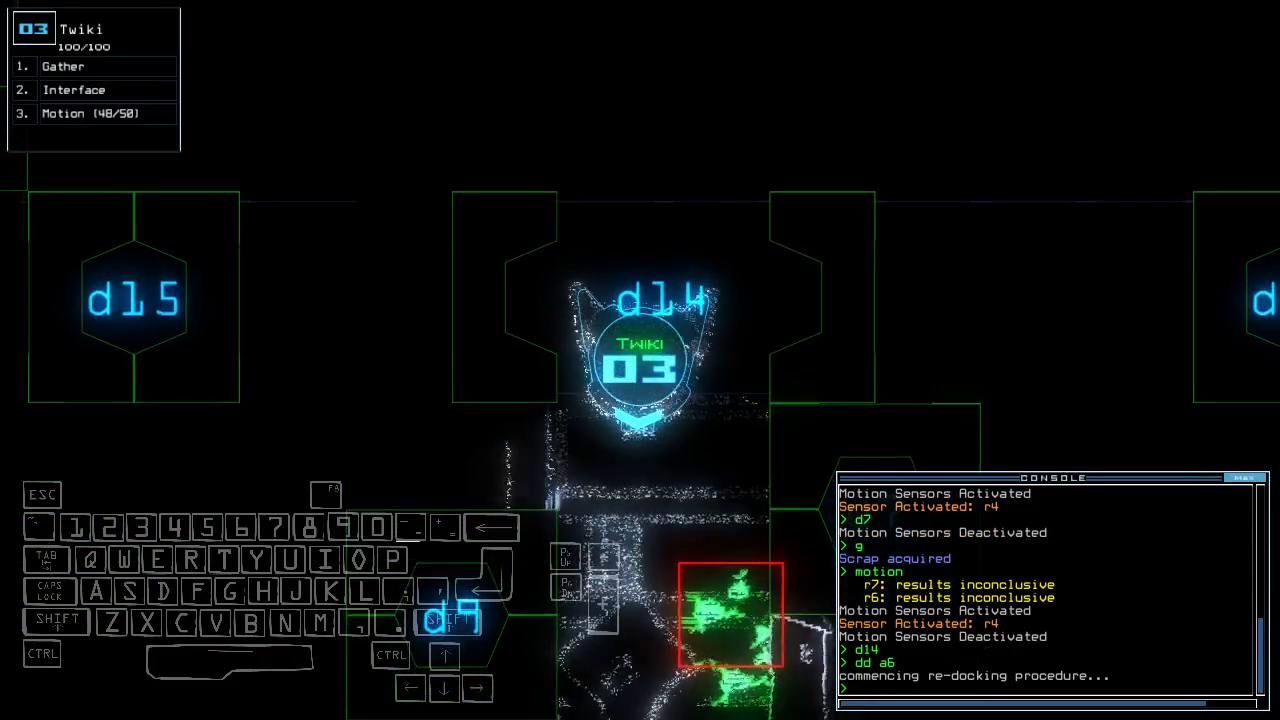
# Step: Issue console commands to gather scrap, seal doors behind Twiki and route Ron toward r1
pyautogui.press("'")
pyautogui.write('g')
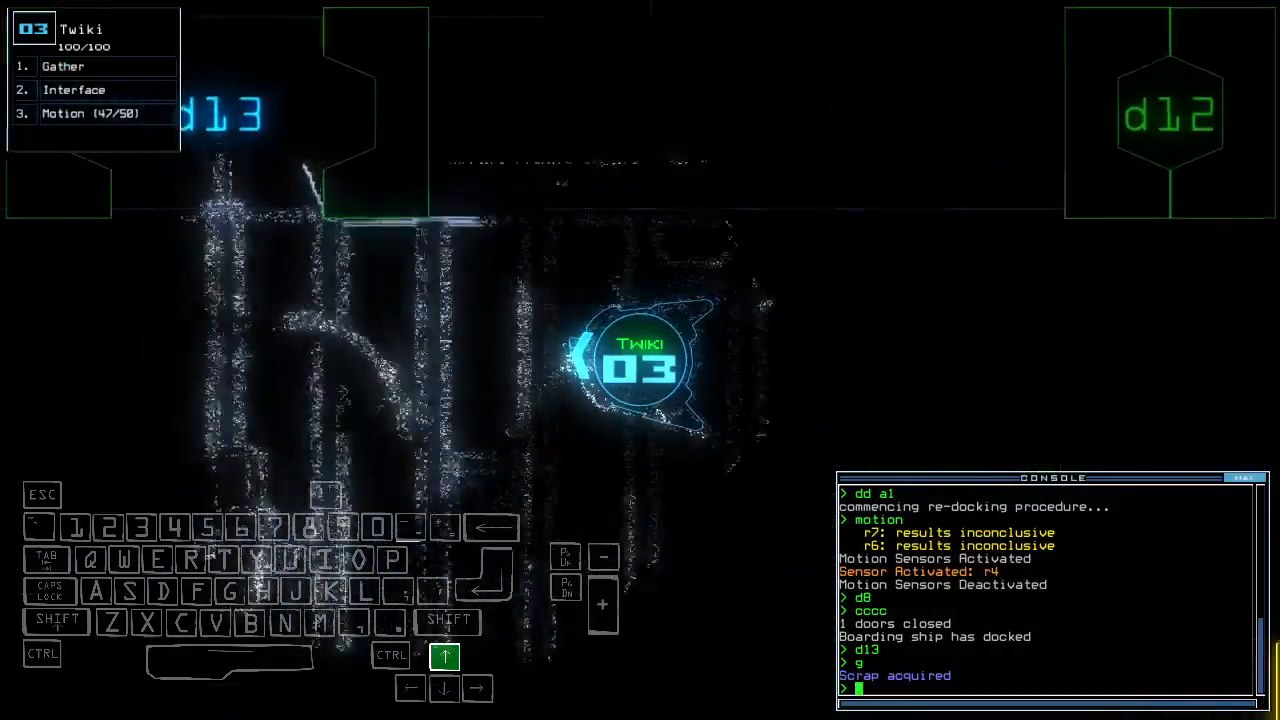
pyautogui.press('right')
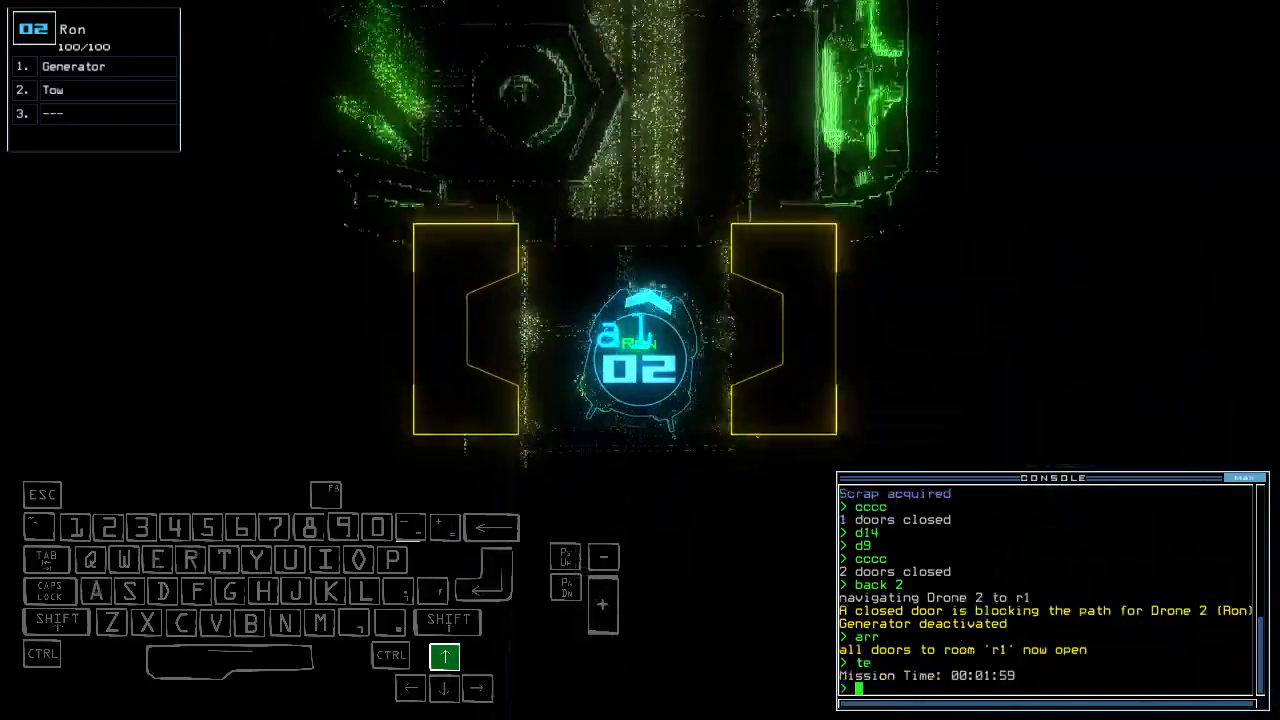
# Step: Run 'te' for mission time and begin venting room r6 to the outside
pyautogui.write('e')
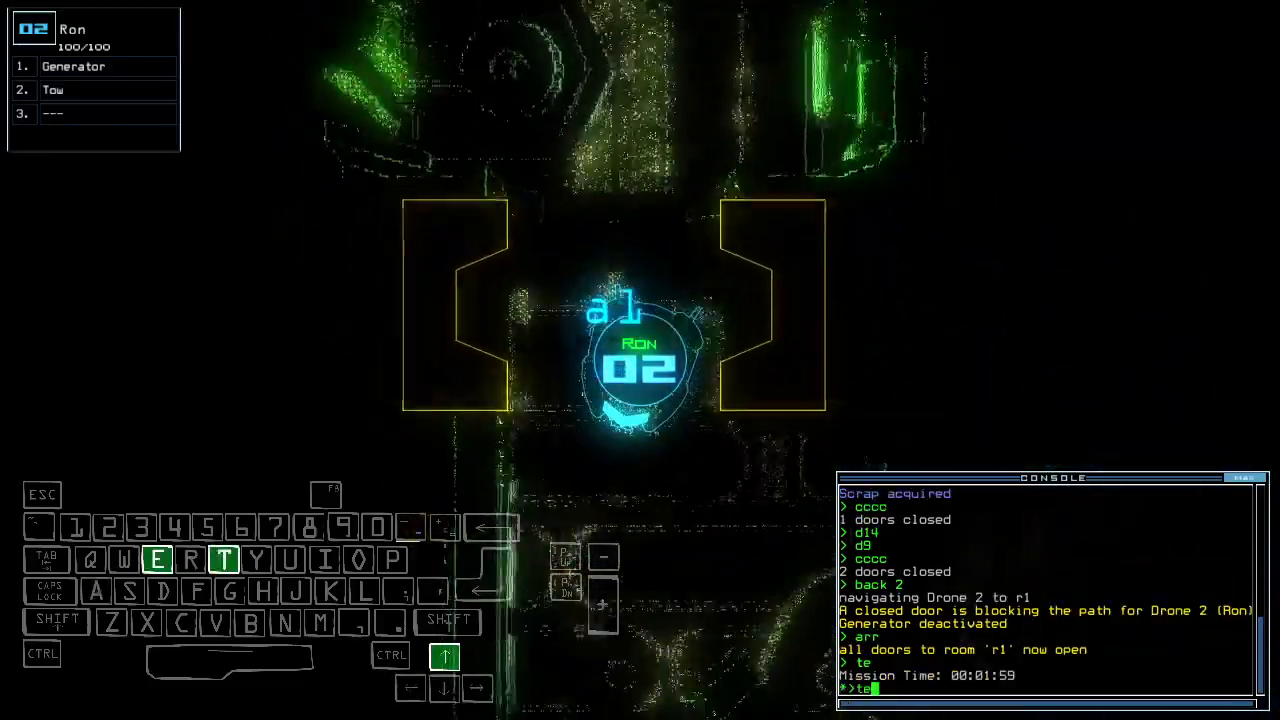
pyautogui.press('enter')
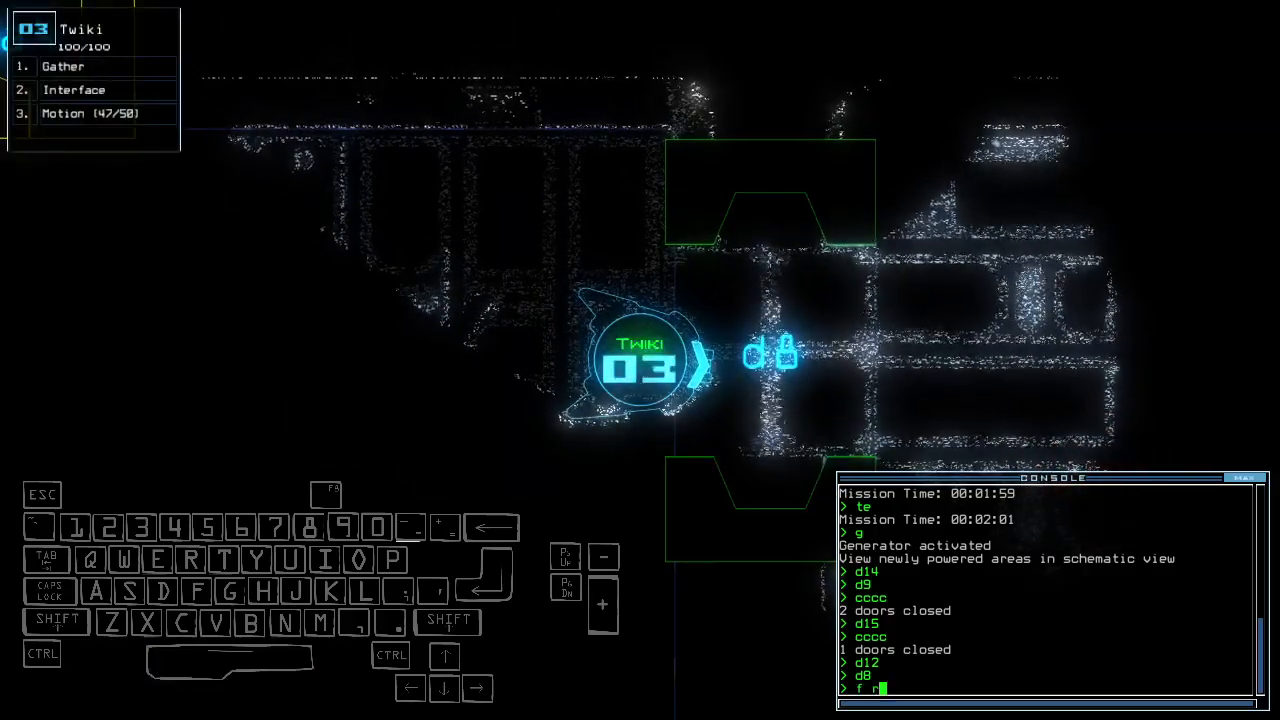
pyautogui.write('6')
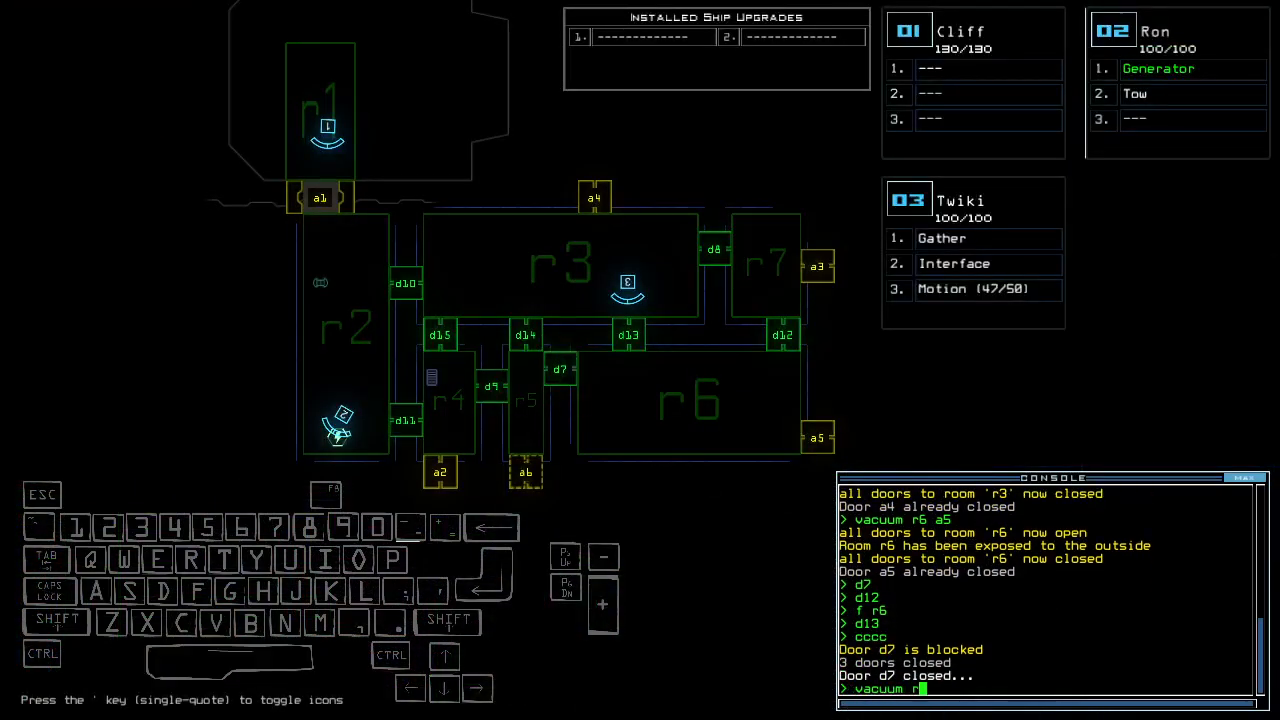
# Step: Vent room r5 to space through airlock a6 with 'vacuum r5 a6'
pyautogui.write('vacuum r5 a6')
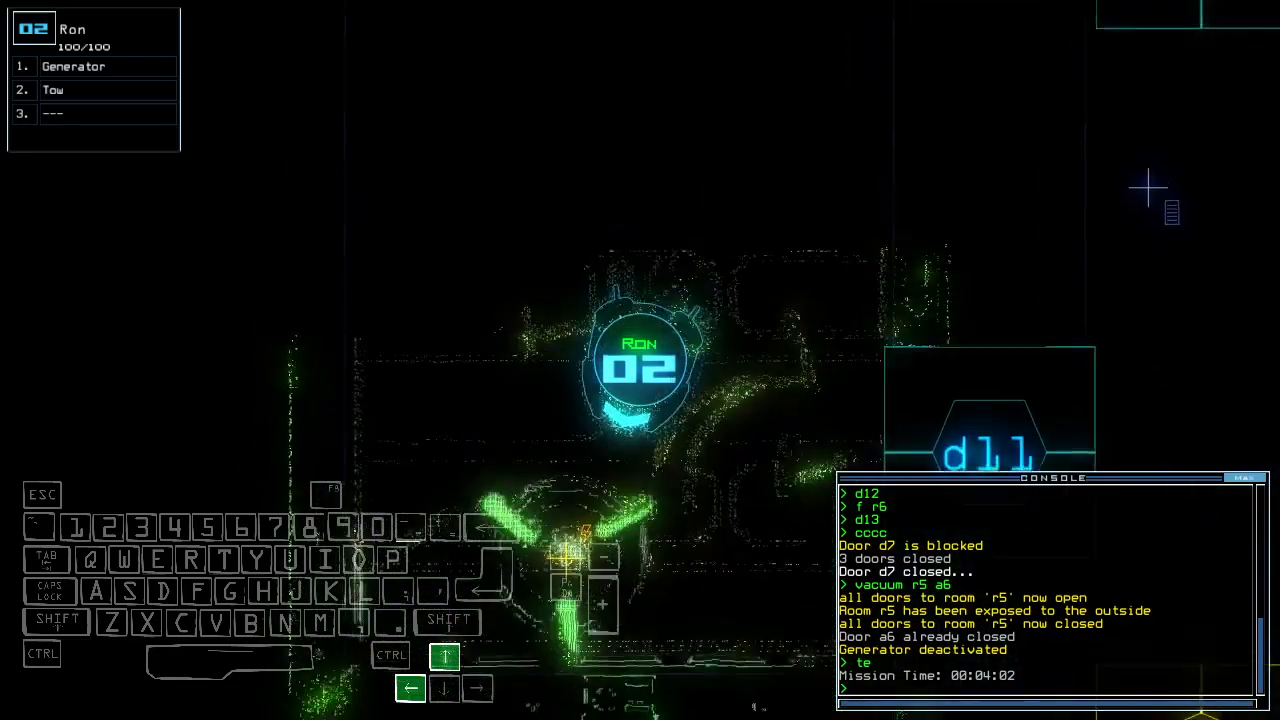
# Step: Reactivate the generator with 'g' and toggle door d14 before venting room r4
pyautogui.write('g')
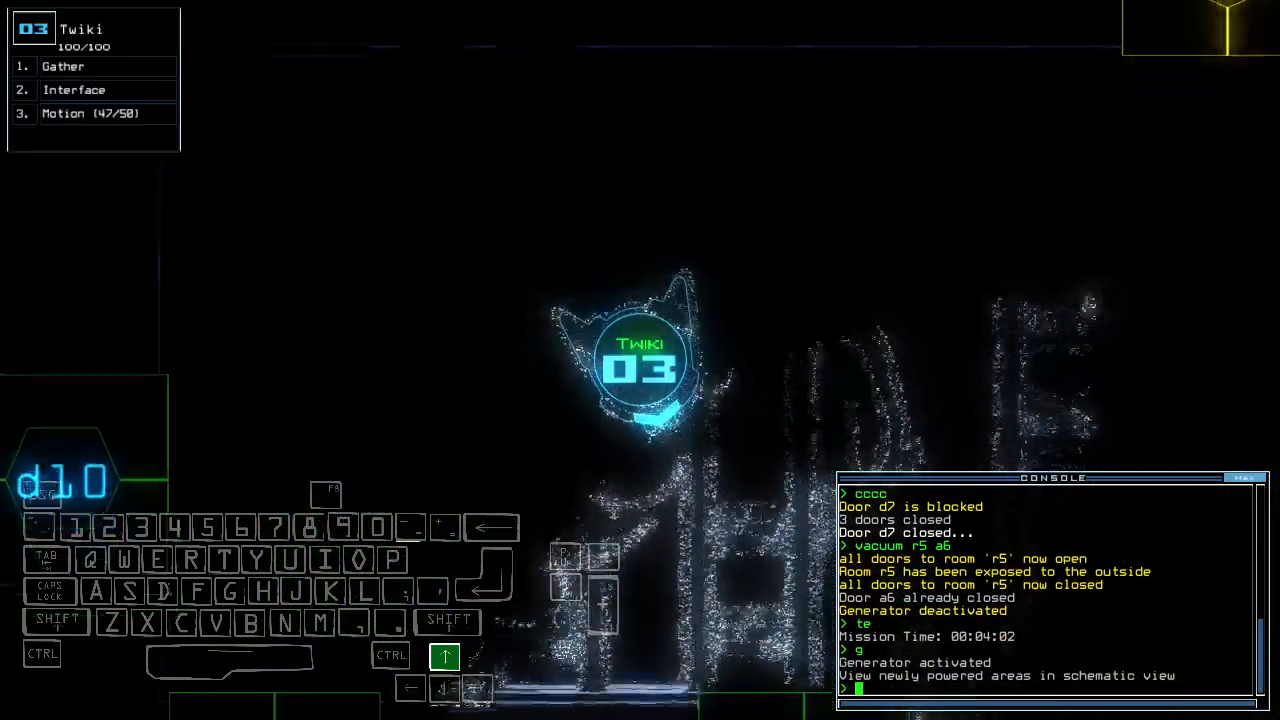
pyautogui.write('d14')
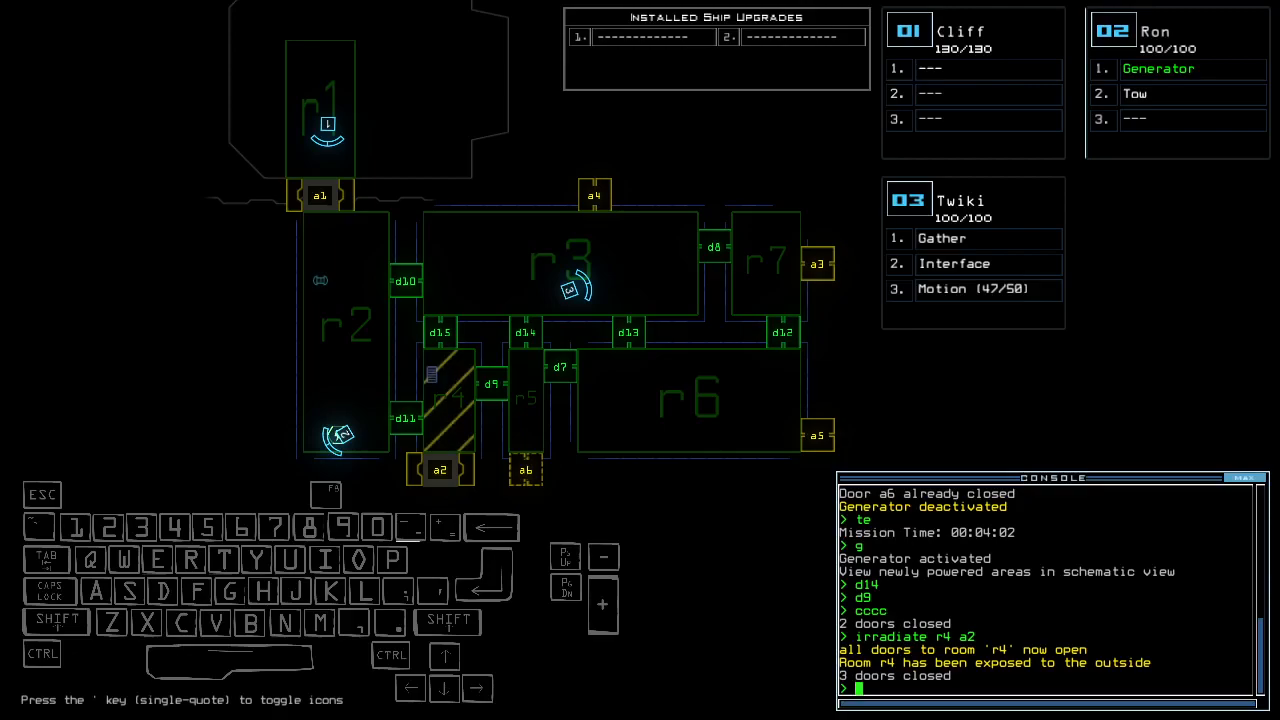
# Step: Open doors a2 and d9 into room r4, then toggle door d13 for the scrap run
pyautogui.write('a2 d9')
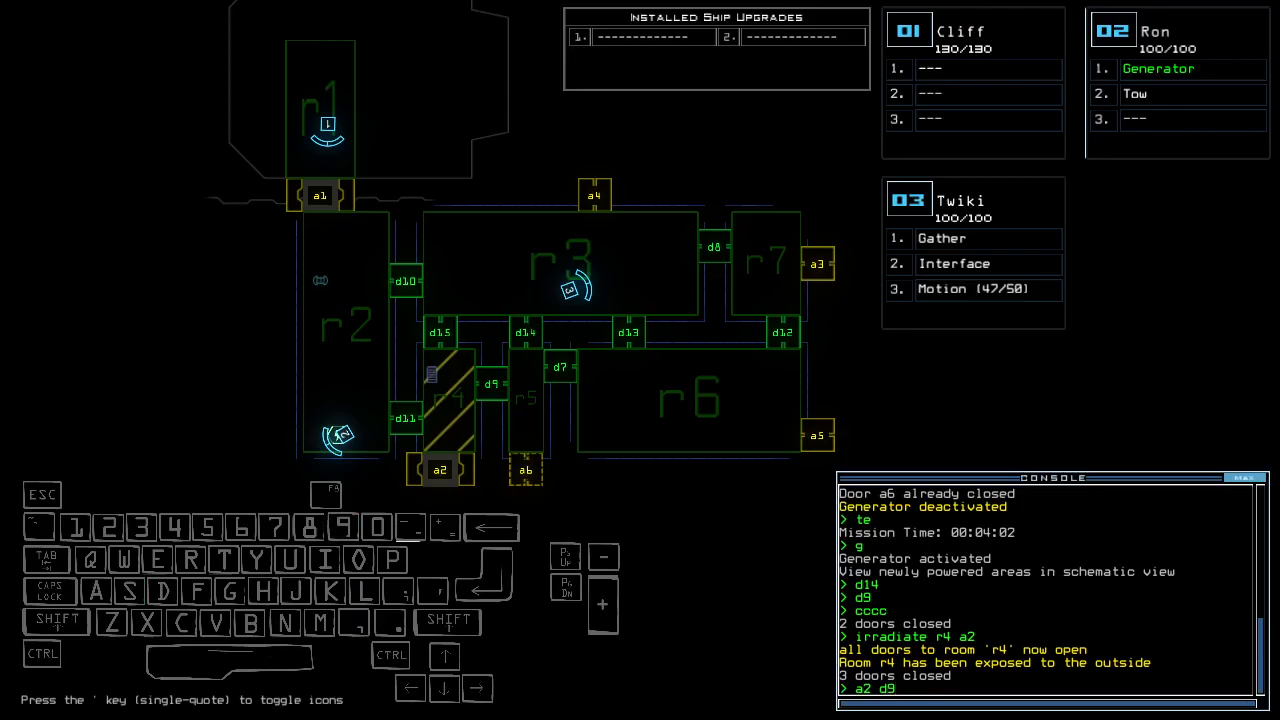
pyautogui.press('3')
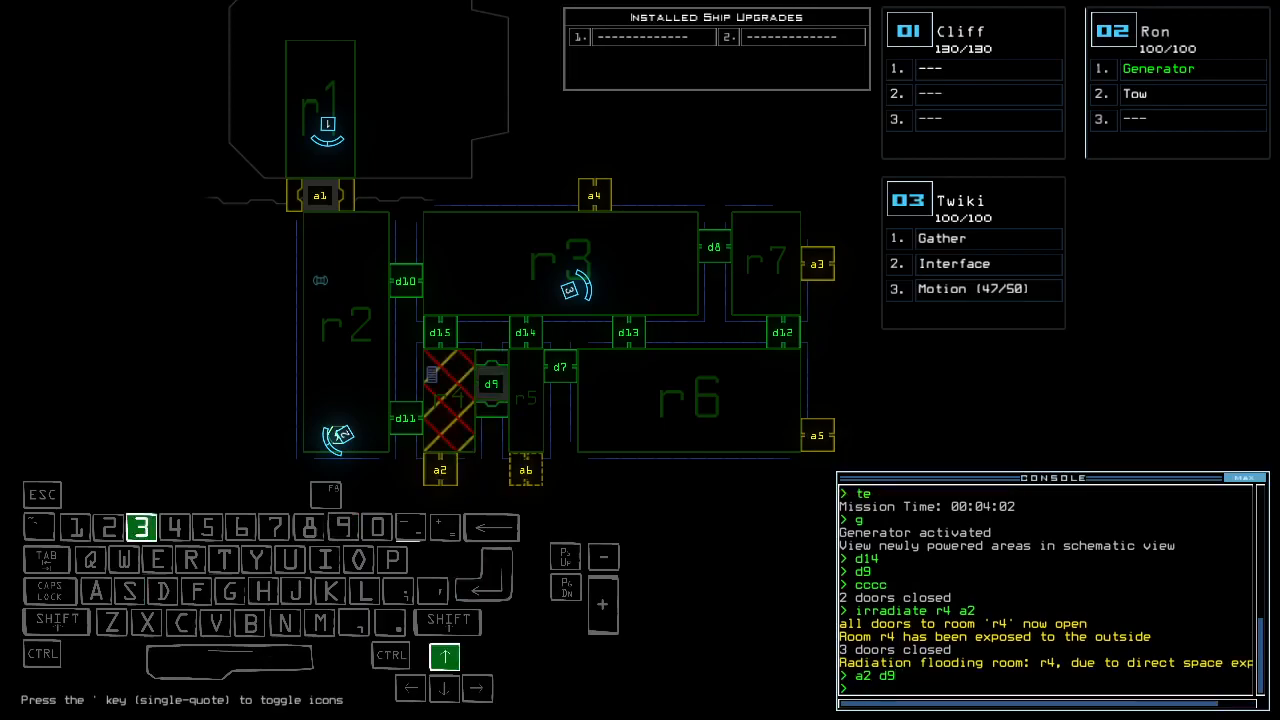
pyautogui.write('d13')
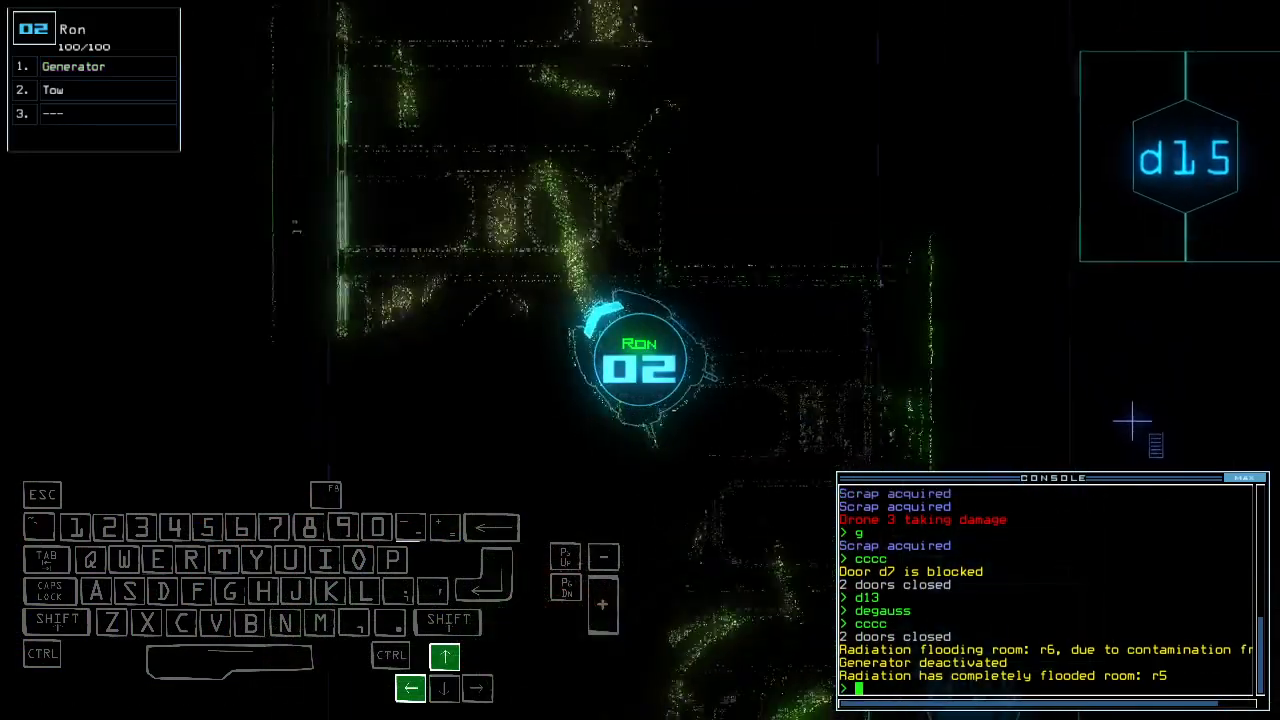
# Step: Return to the schematic overview and re-dock the drones through airlock a4
pyautogui.press('up')
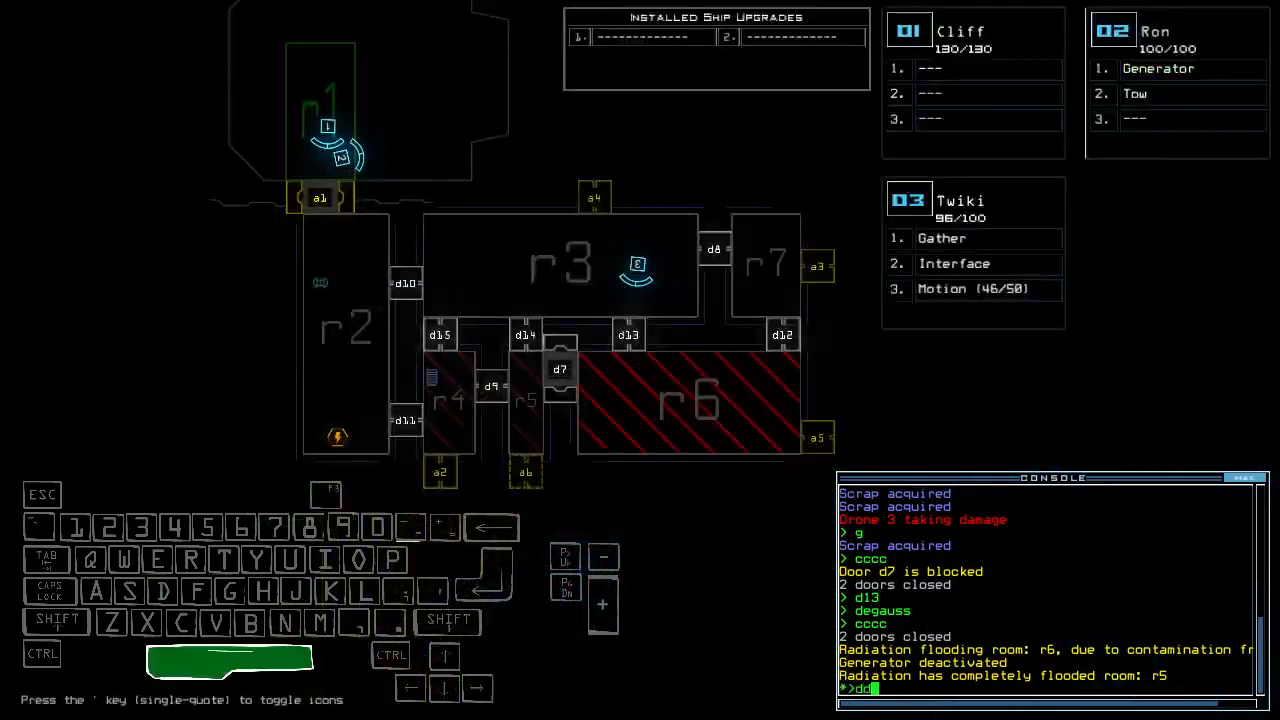
pyautogui.write('dd a4')
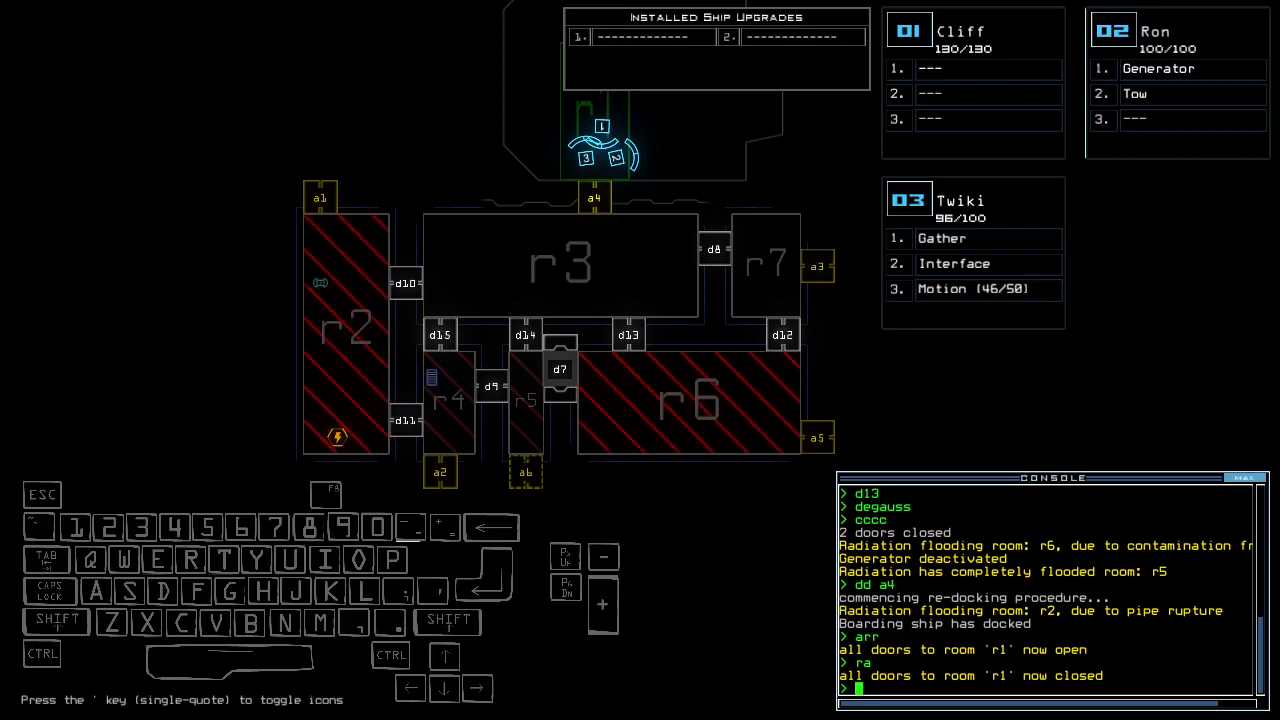
# Step: End the mission with 'out' and accept the 696-point Daily Challenge Score
pyautogui.write('ou')
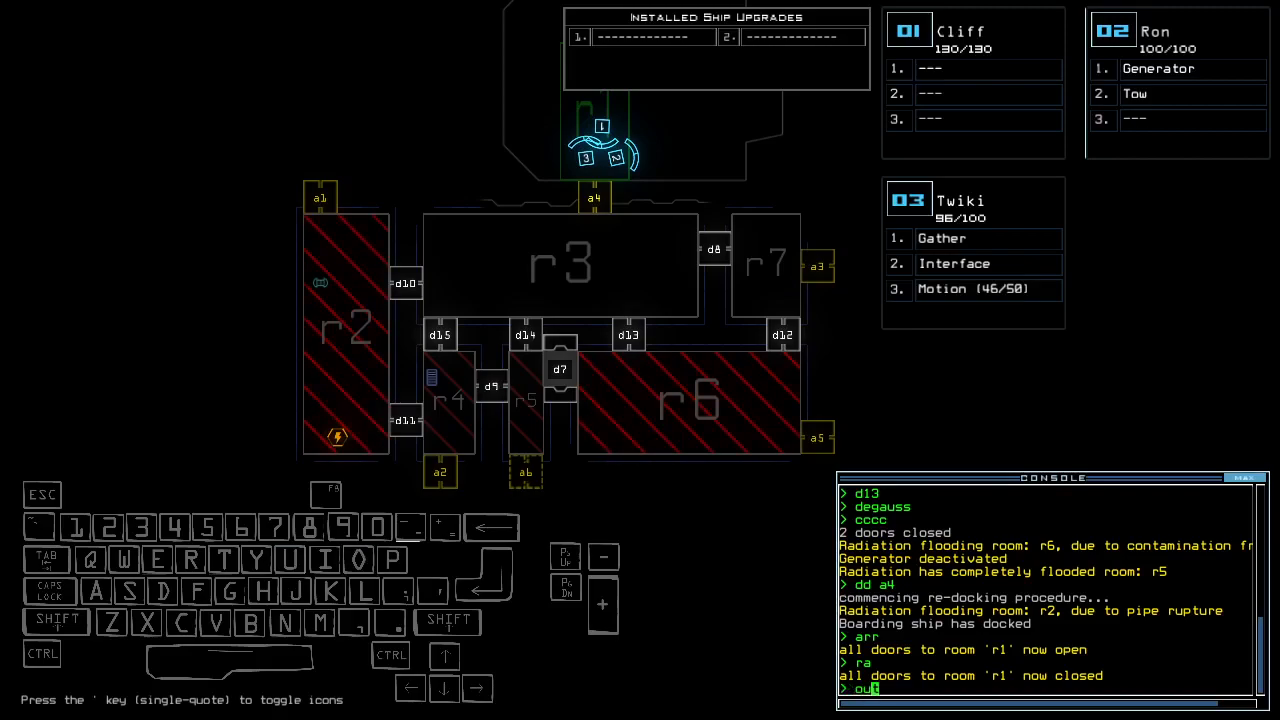
pyautogui.press('enter')
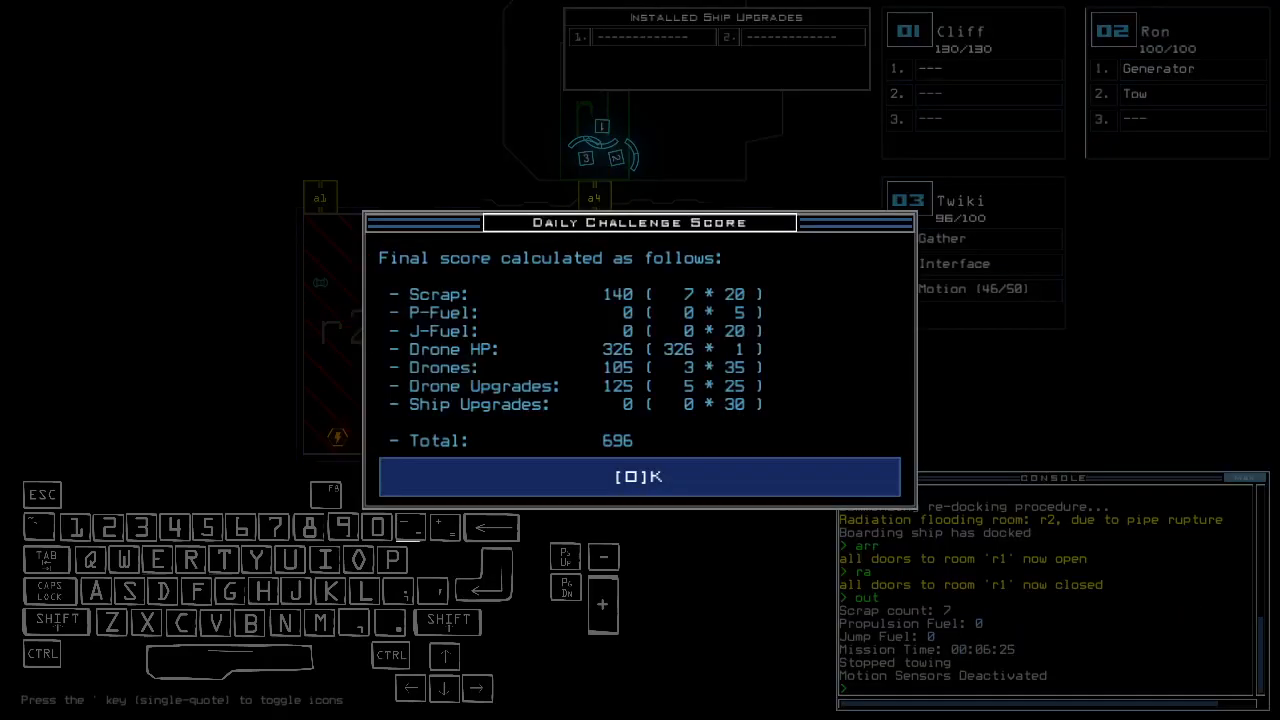
pyautogui.click(640, 476)
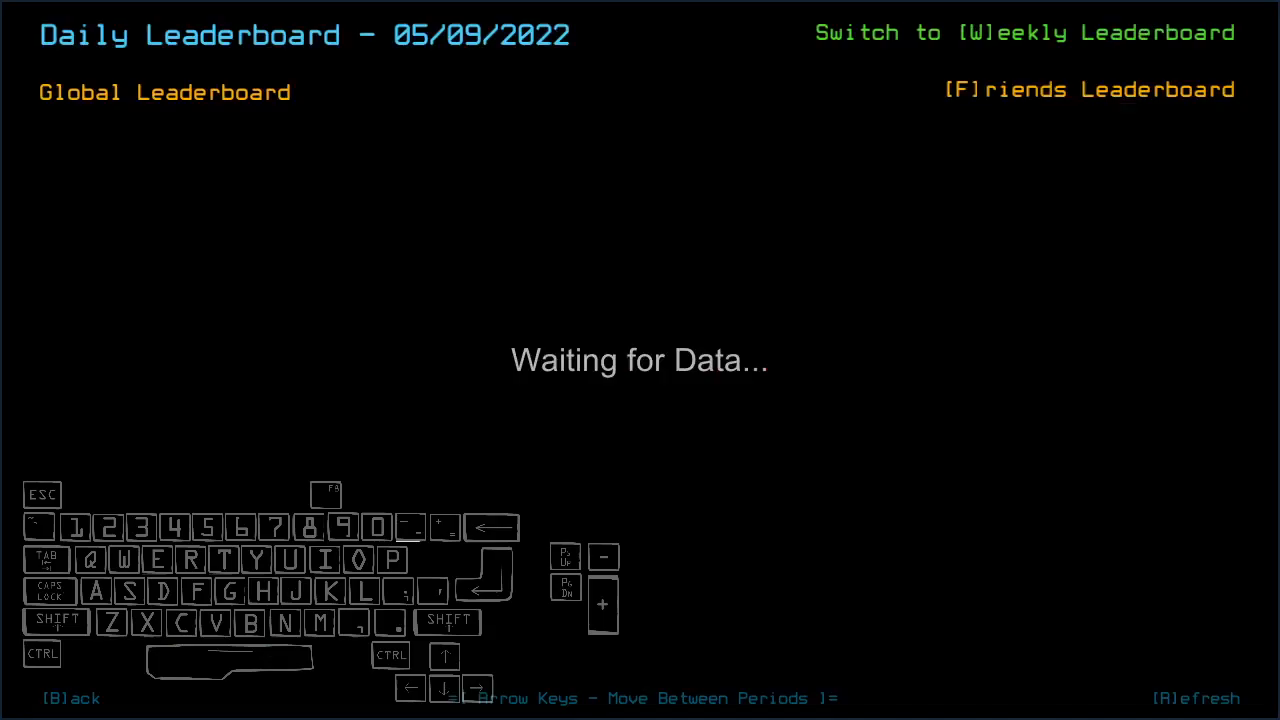